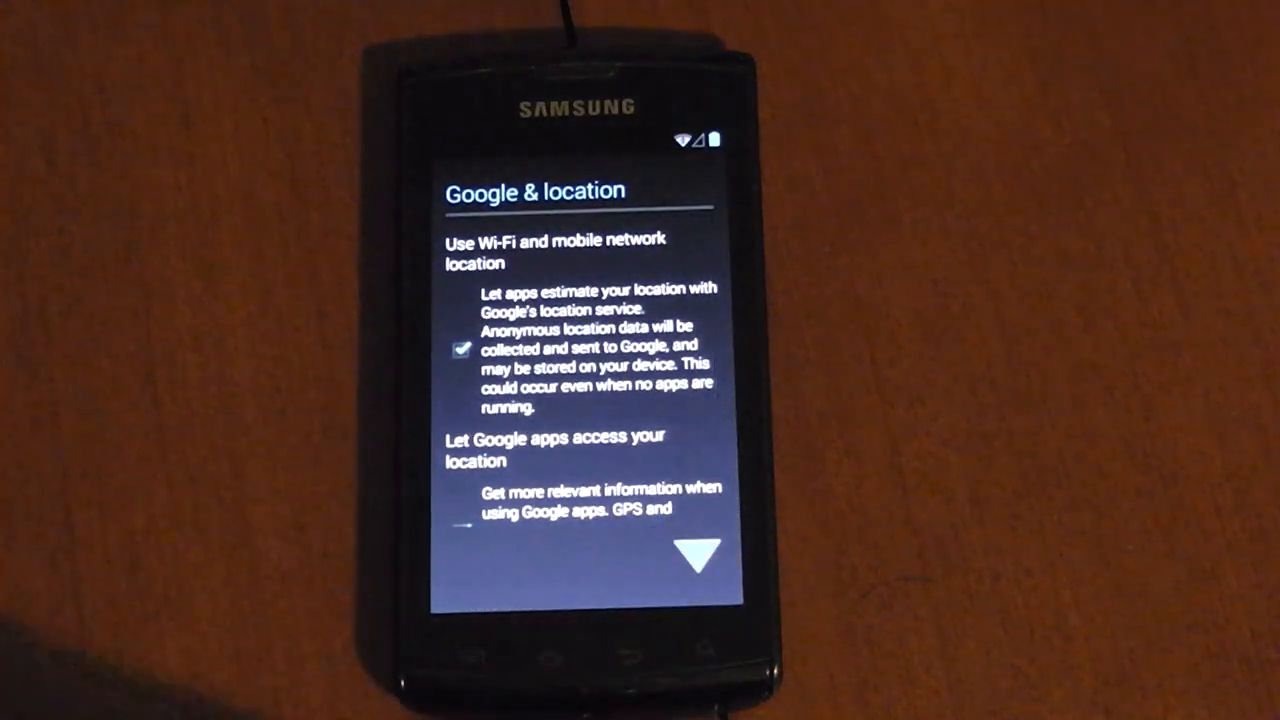
- Leave both Google location checkboxes ticked and advance past the location step
{"action": "scroll", "scroll_direction": "down", "scroll_amount": 3}
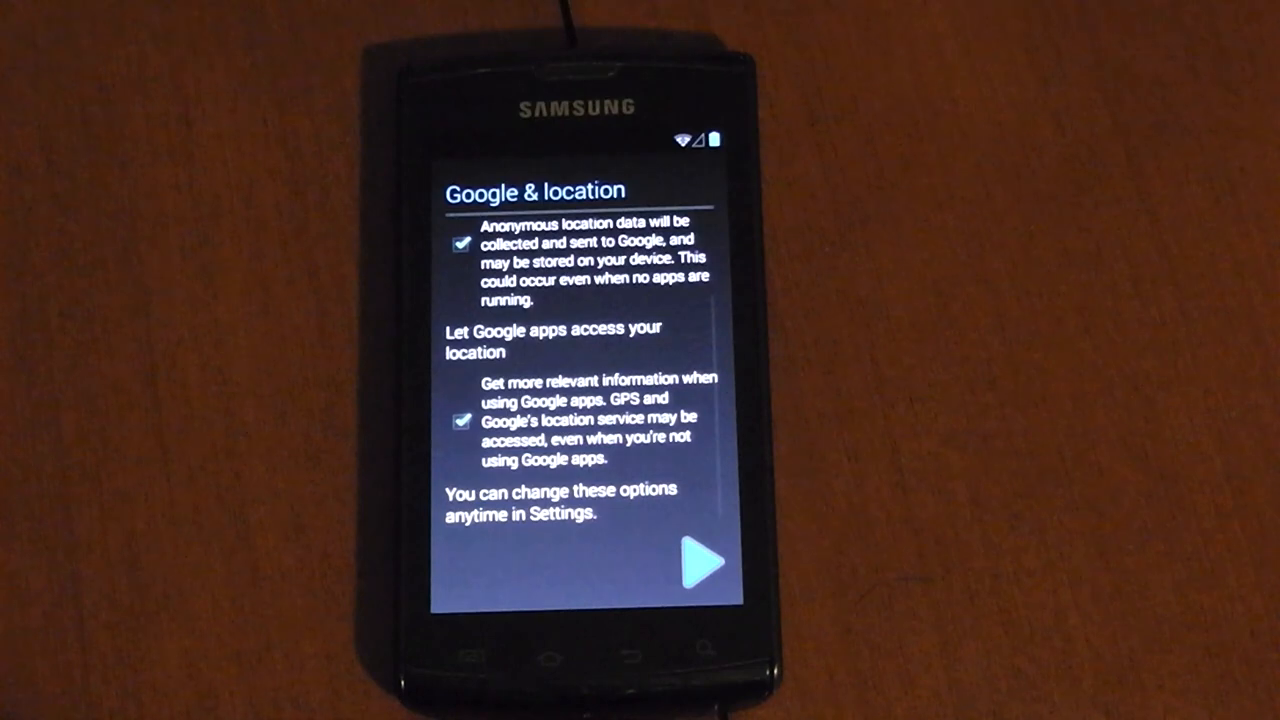
{"action": "left_click", "coordinate": [703, 560]}
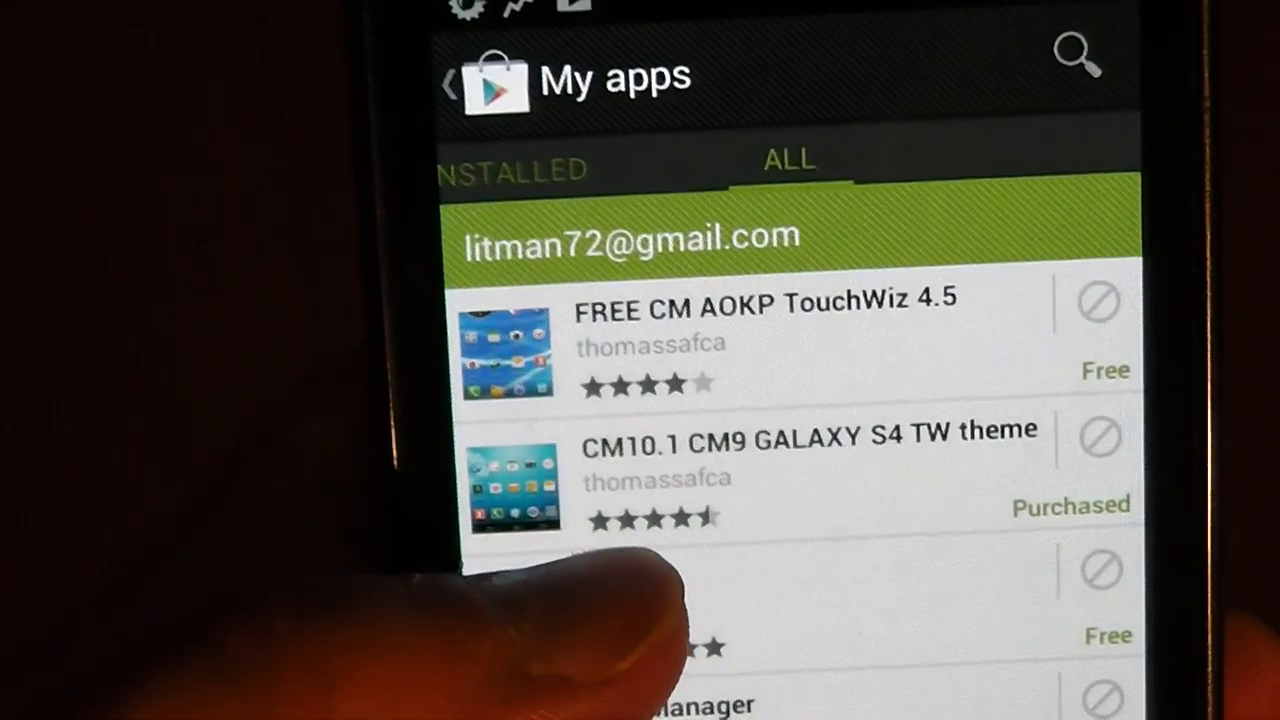
- Find the CM10.1 CM9 GALAXY S4 TW theme in My apps and start installing it
{"action": "scroll", "scroll_direction": "up", "scroll_amount": 3}
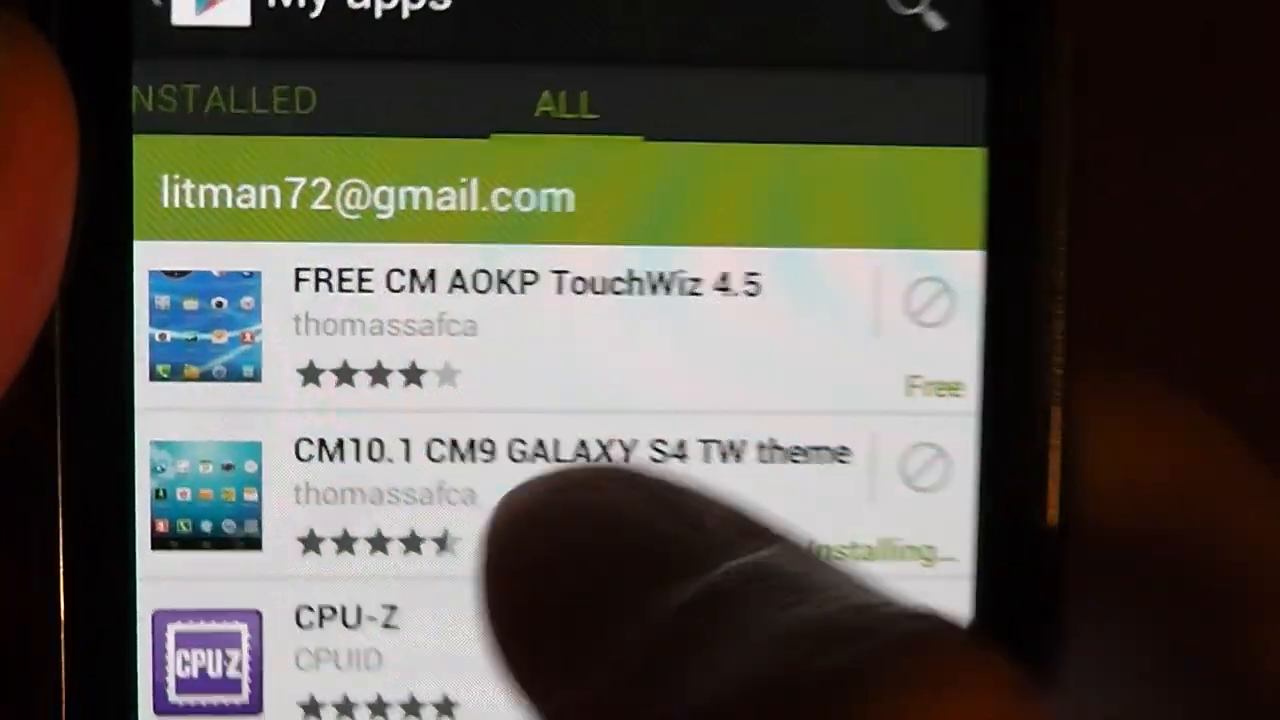
{"action": "scroll", "scroll_direction": "down", "scroll_amount": 3}
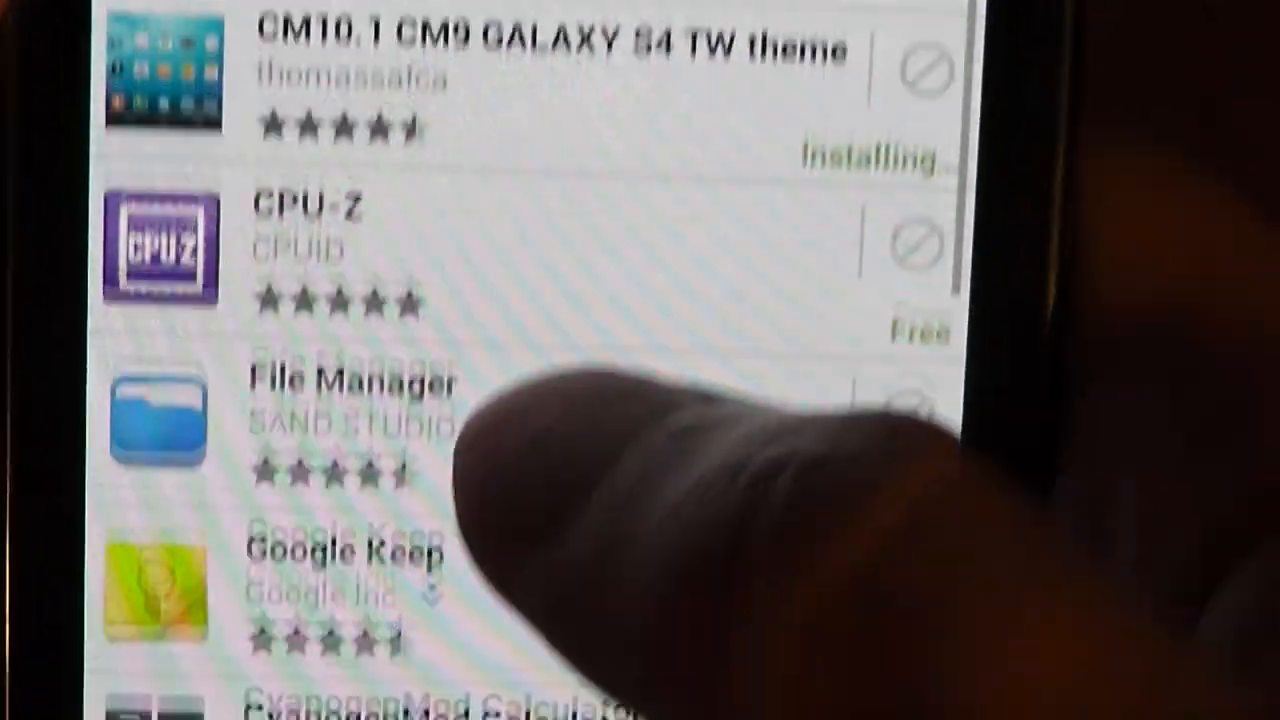
{"action": "scroll", "scroll_direction": "down", "scroll_amount": 3}
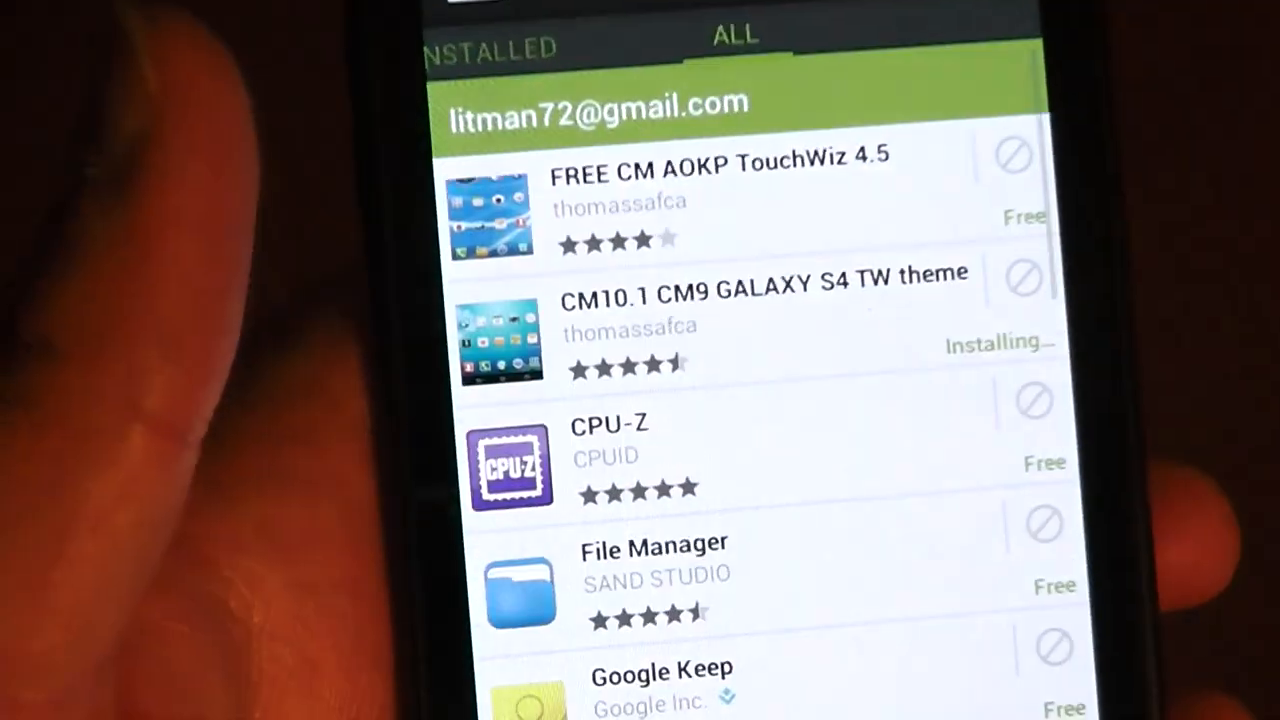
{"action": "left_click", "coordinate": [490, 47]}
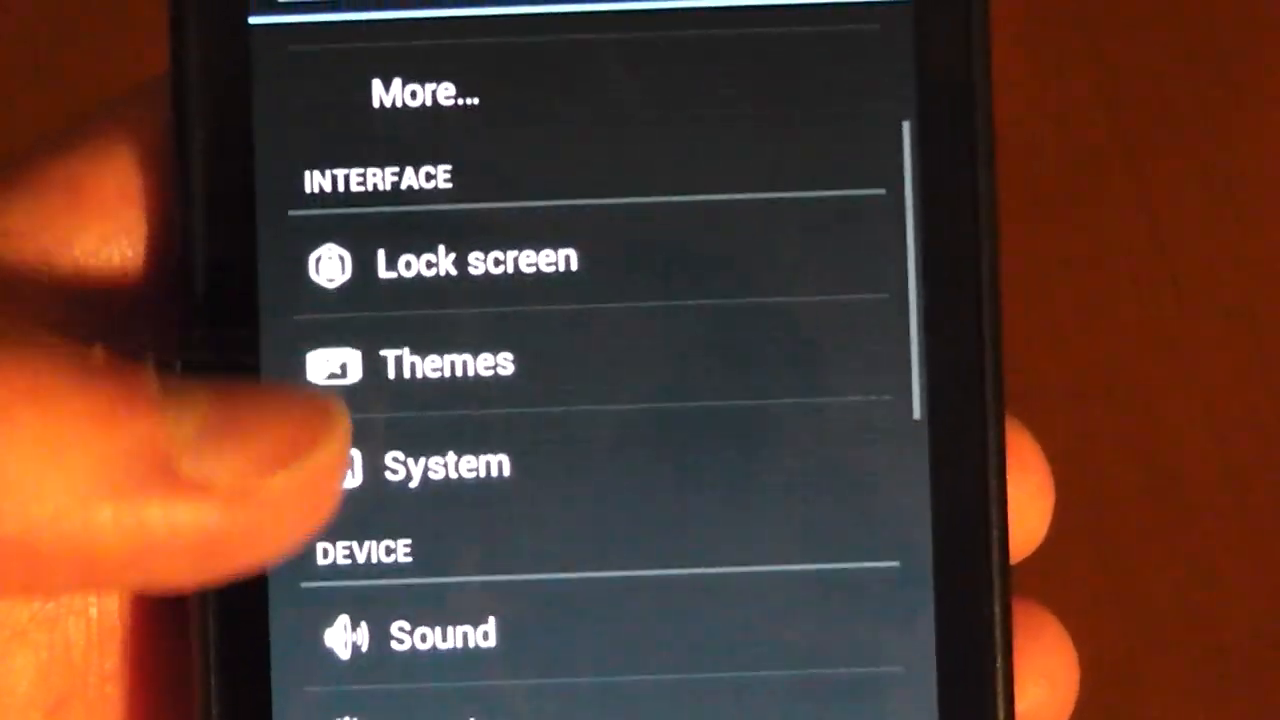
- Tap Themes under Interface in Settings to launch Theme Chooser
{"action": "left_click", "coordinate": [445, 362]}
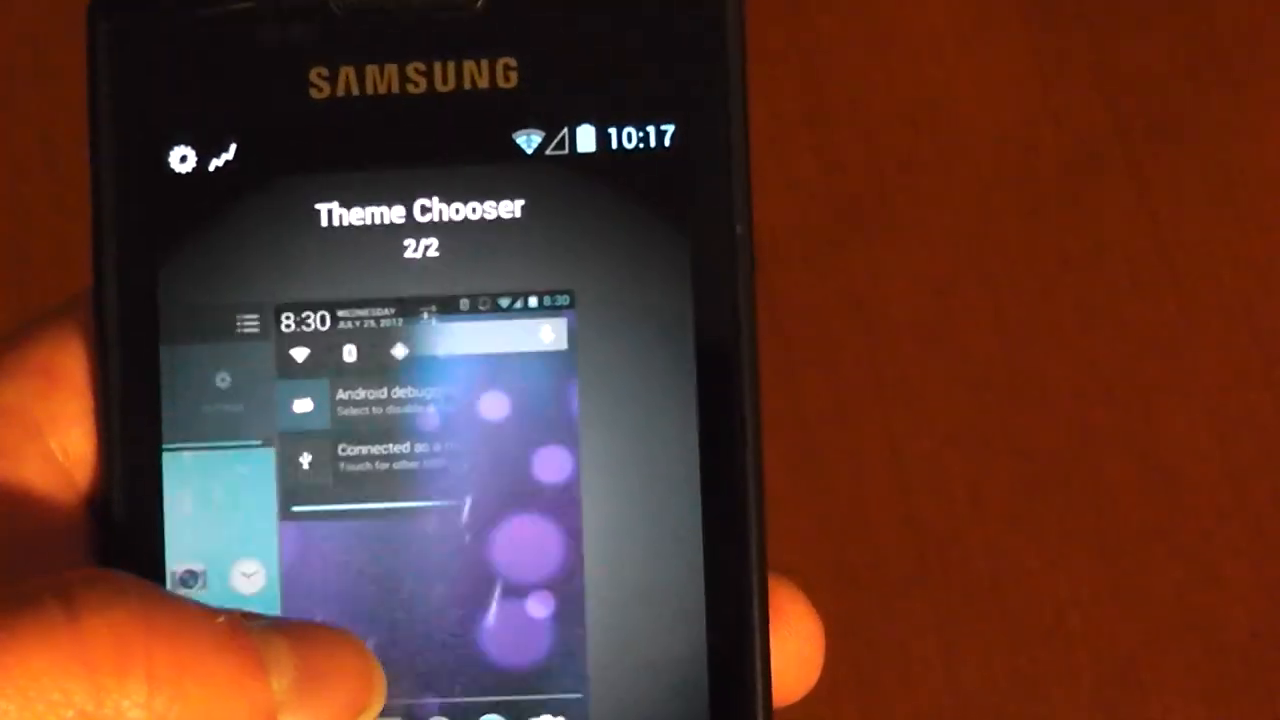